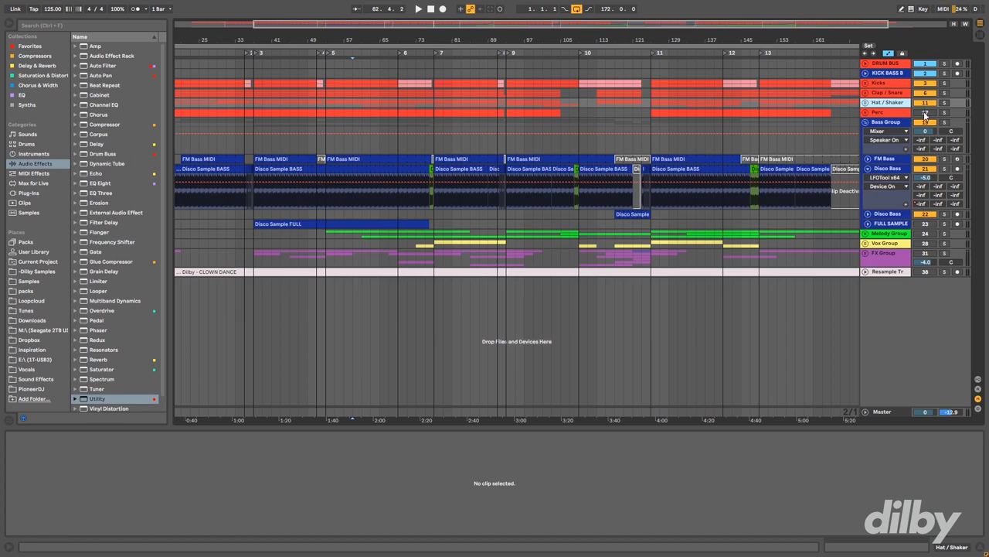
Step: Add the percussion loop as a new audio track with its clips placed along the timeline
left_click(943, 113)
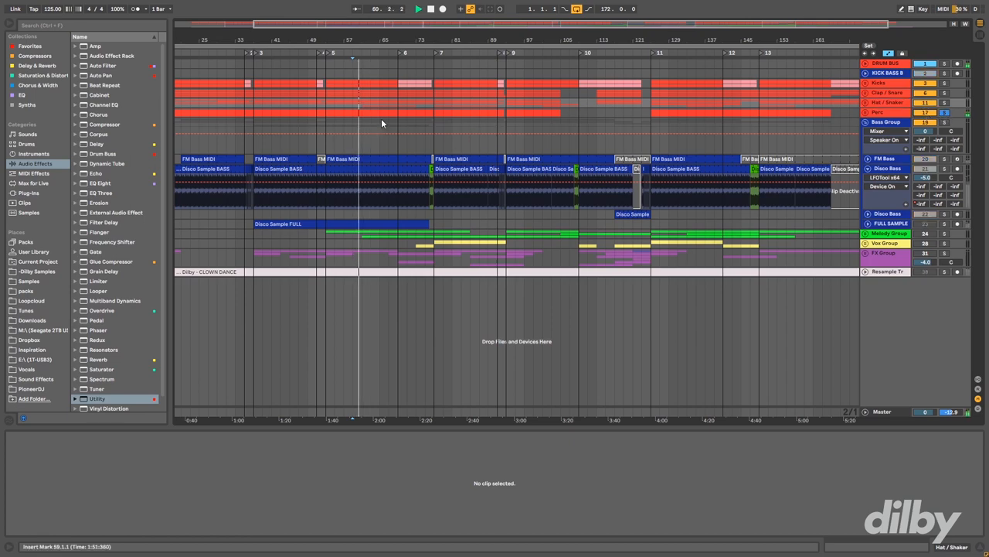
left_click(417, 9)
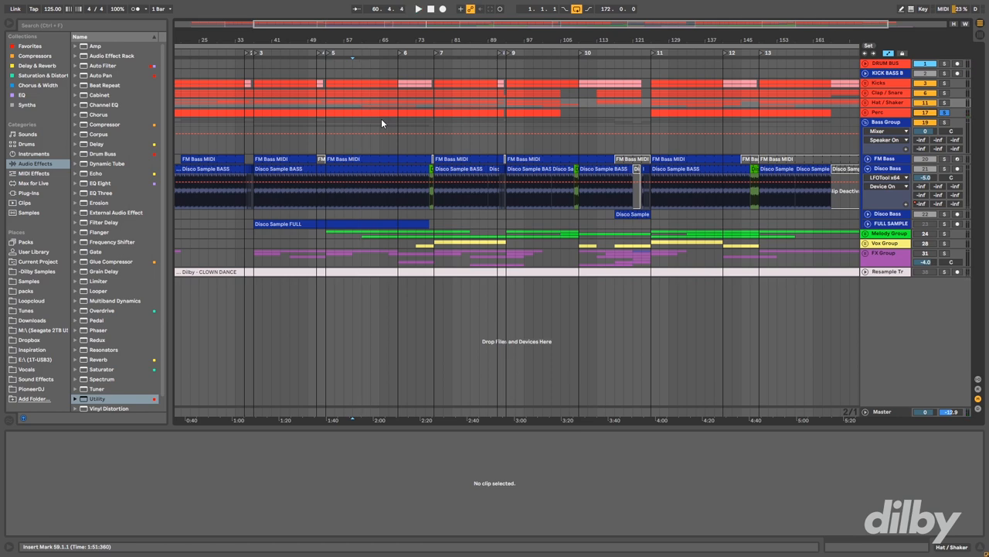
mouse_move(680, 34)
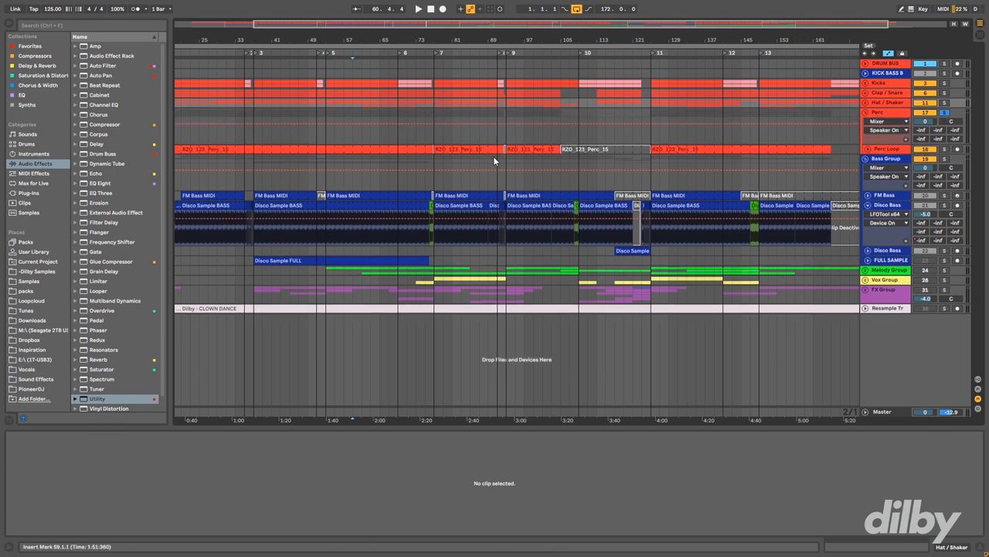
Step: Select the RDD percussion clip so its waveform and details show in Clip View
left_click(472, 148)
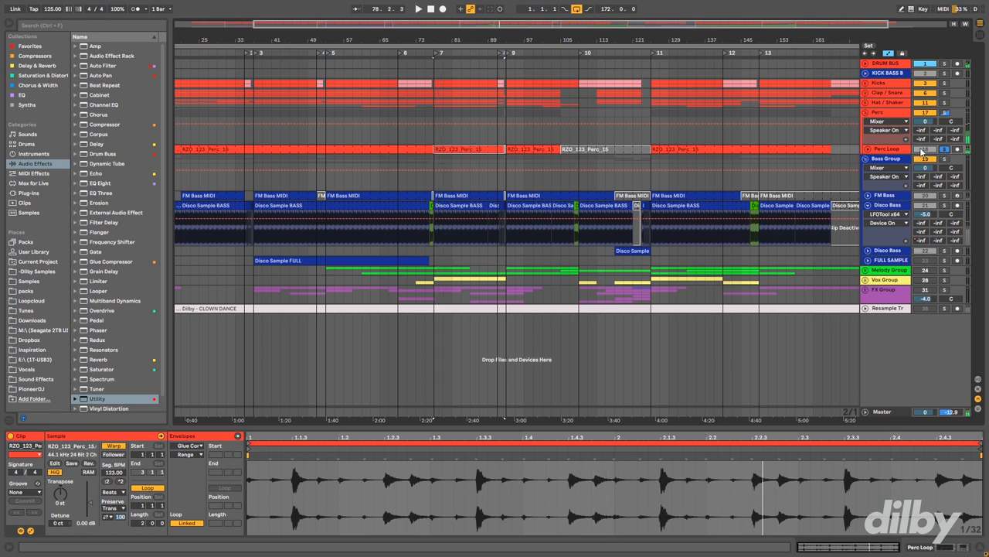
left_click(392, 148)
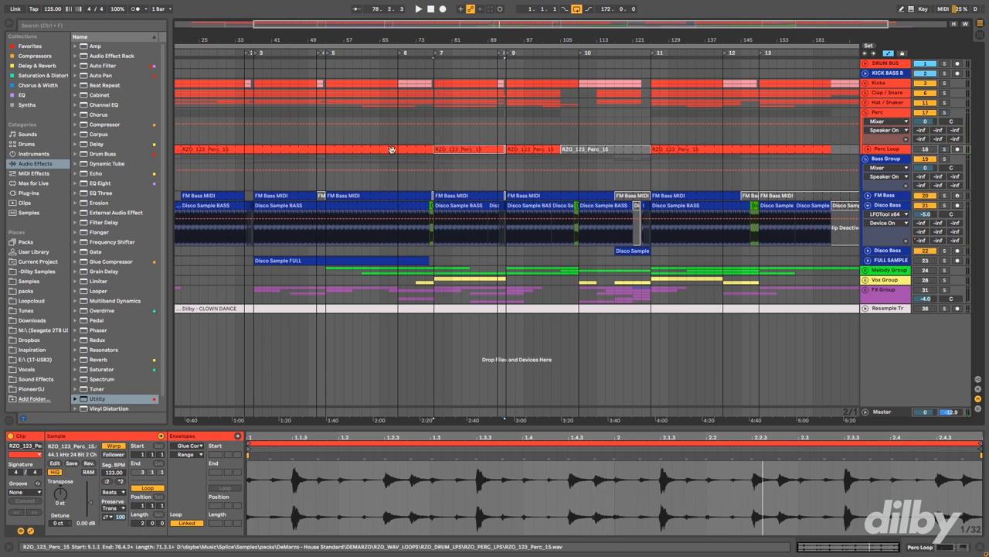